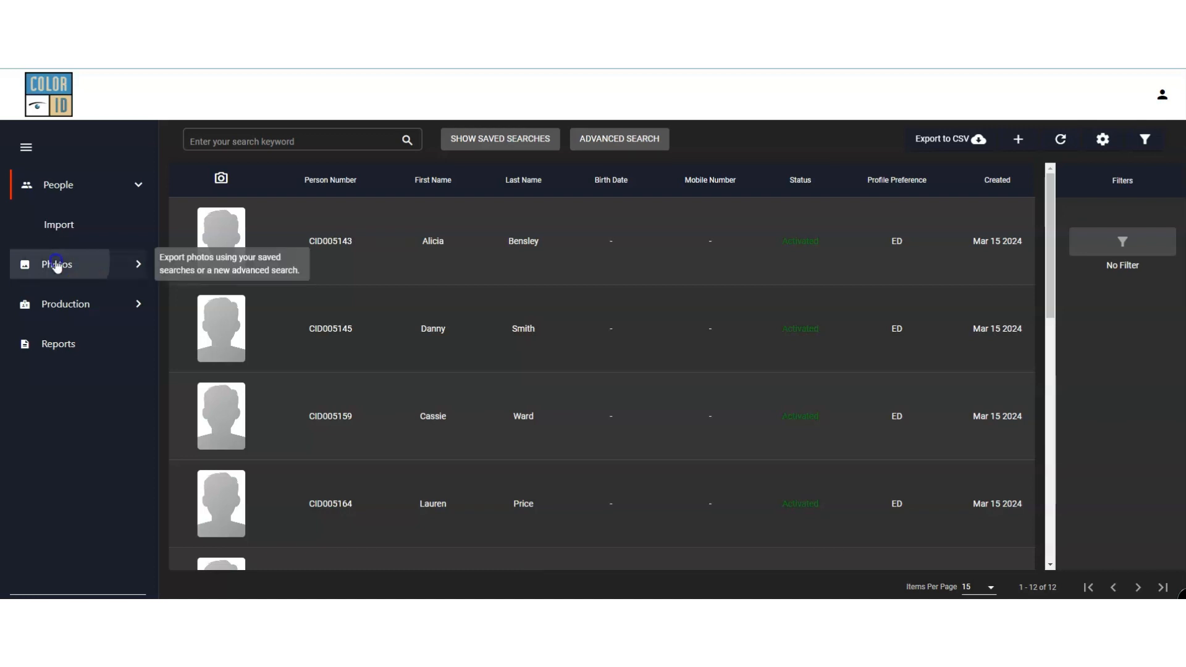
click(58, 264)
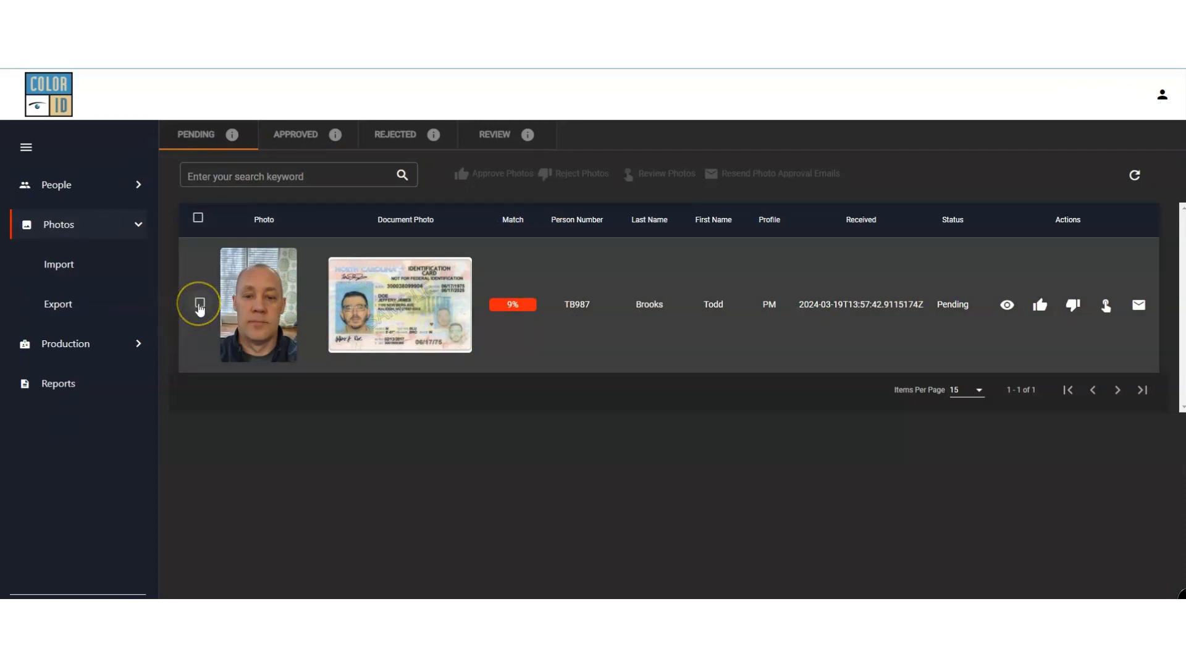
click(198, 219)
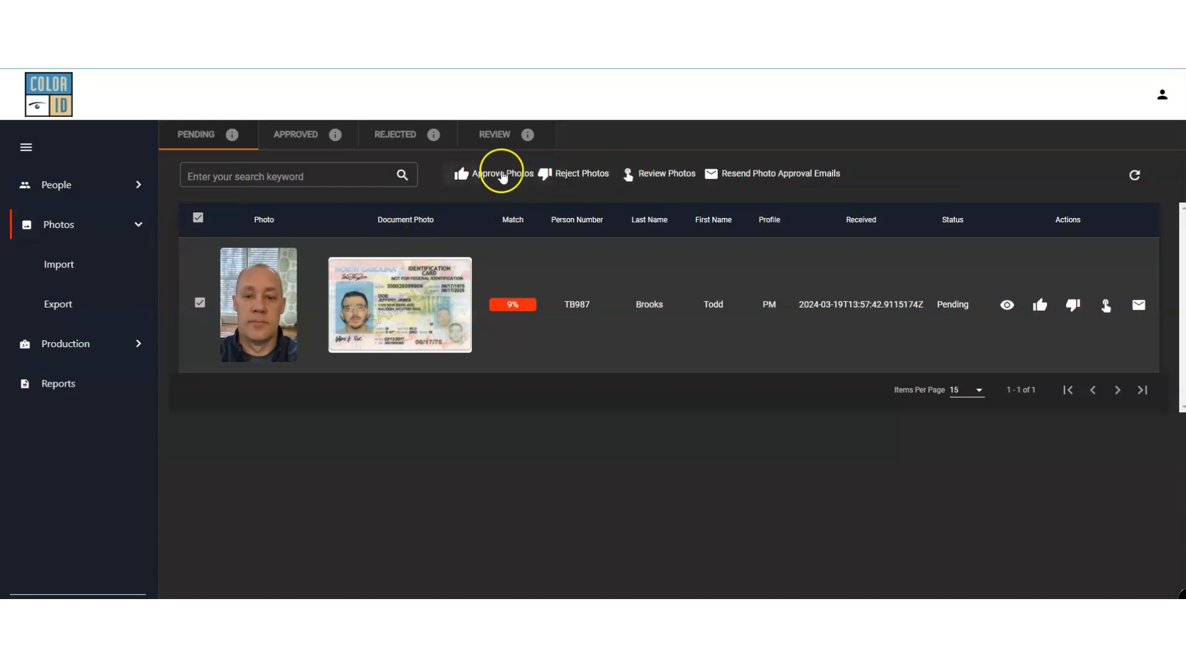
click(197, 303)
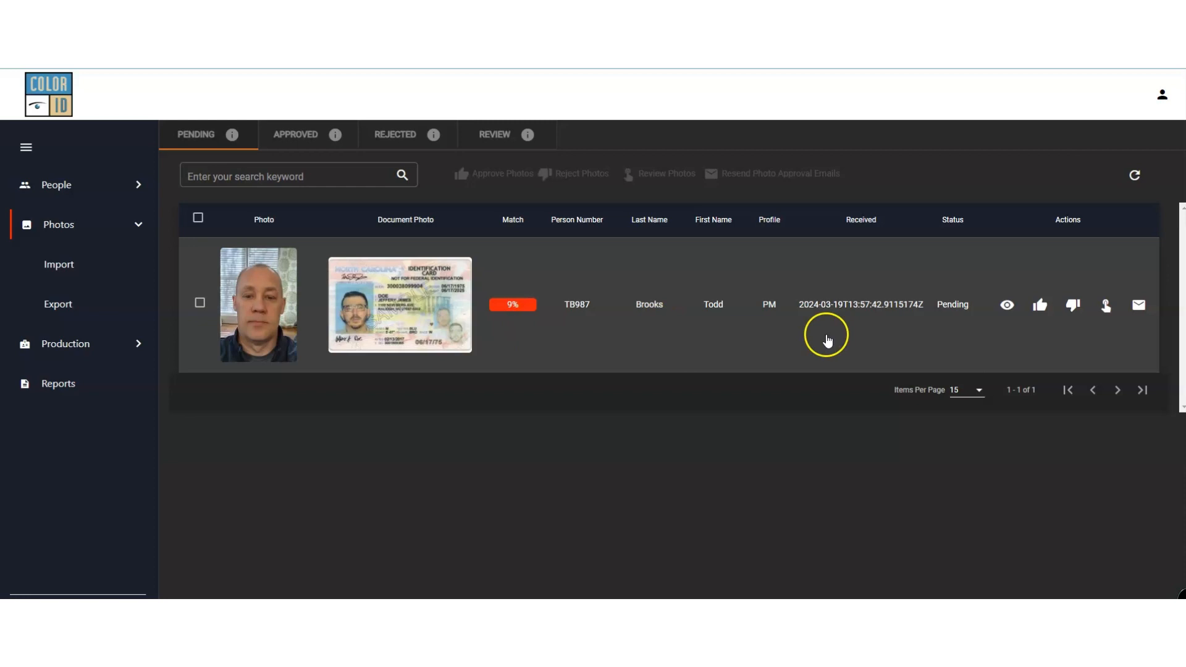
click(1006, 305)
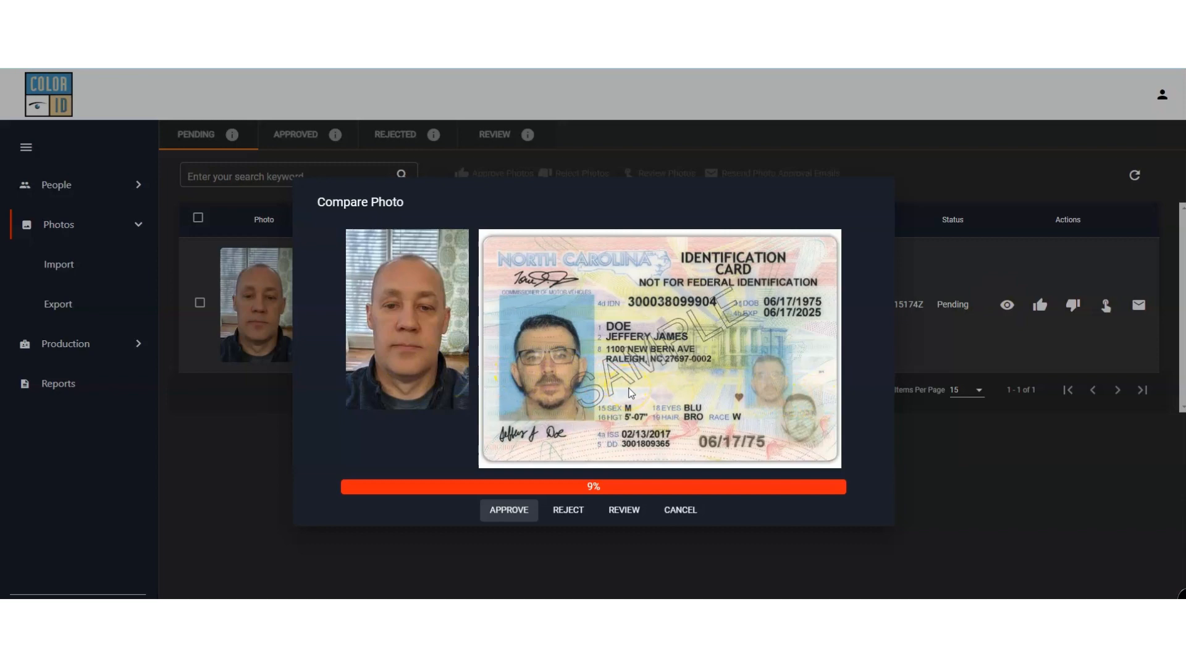
click(566, 508)
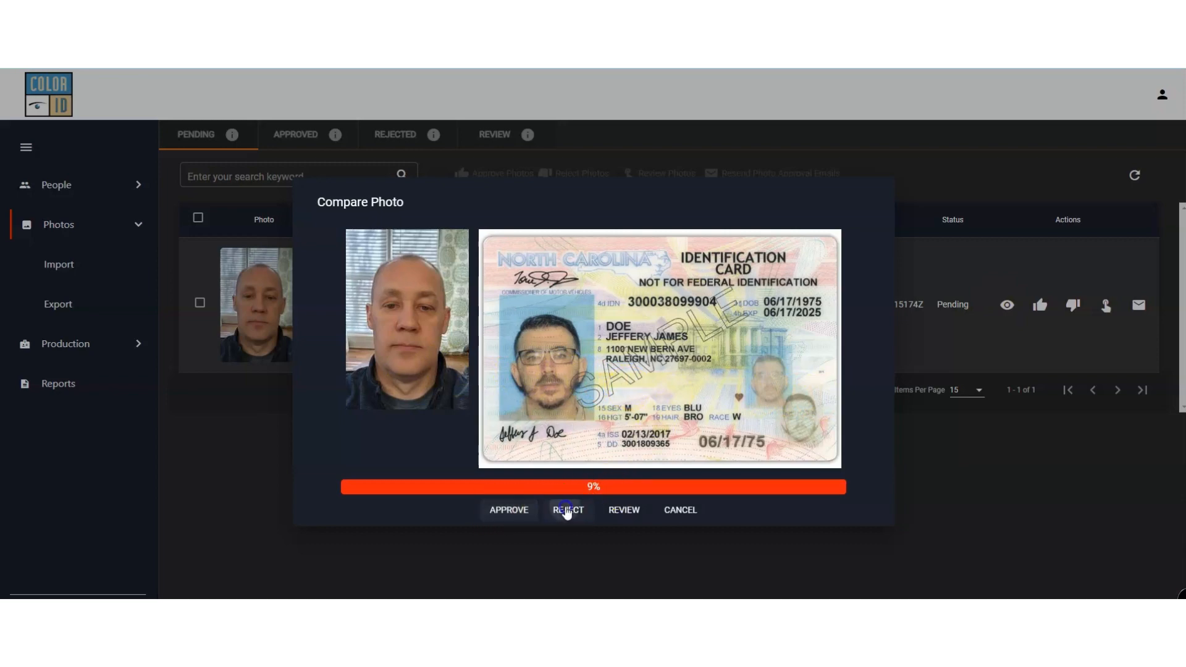
click(567, 509)
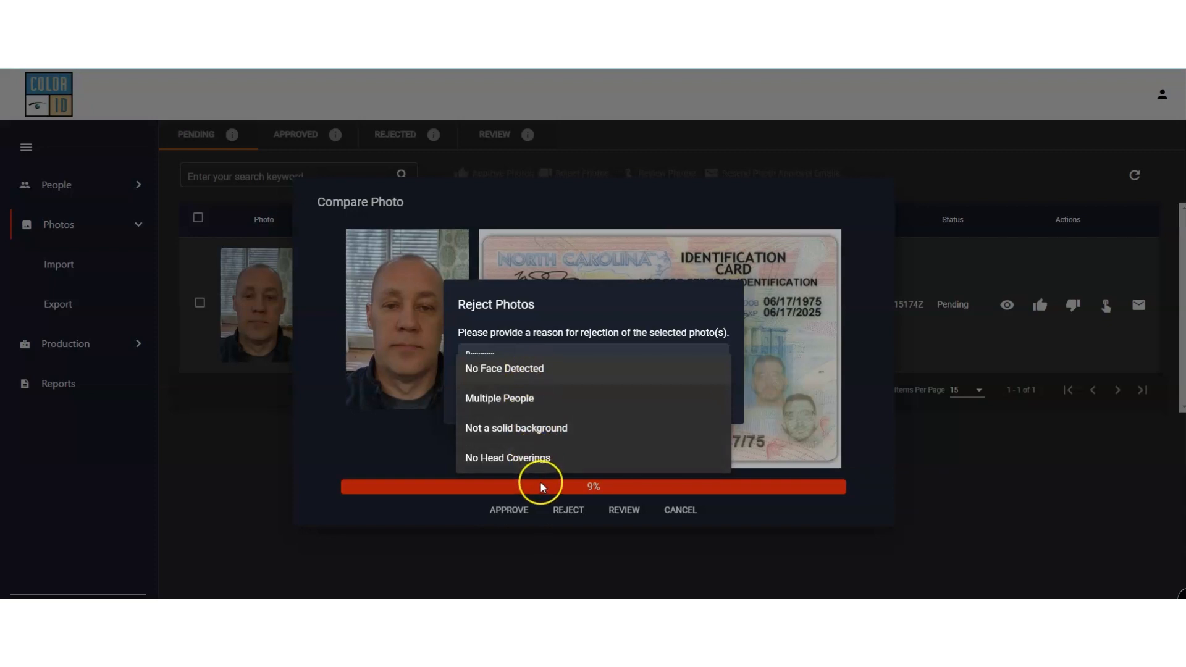
mouse_move(596, 319)
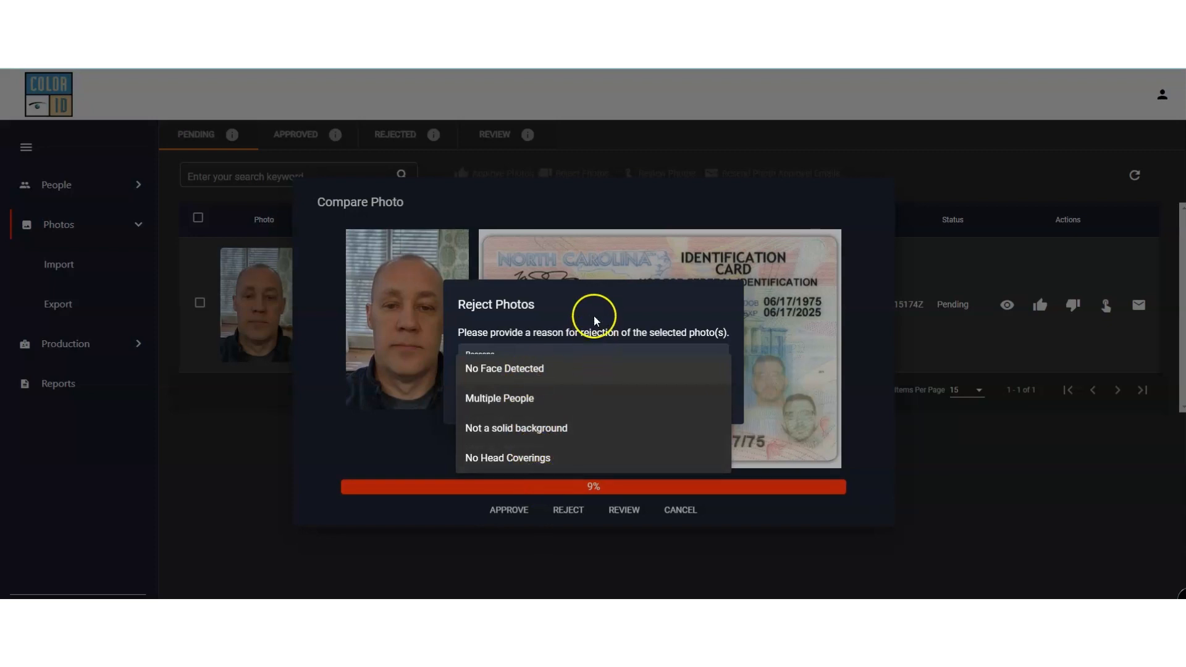
click(508, 509)
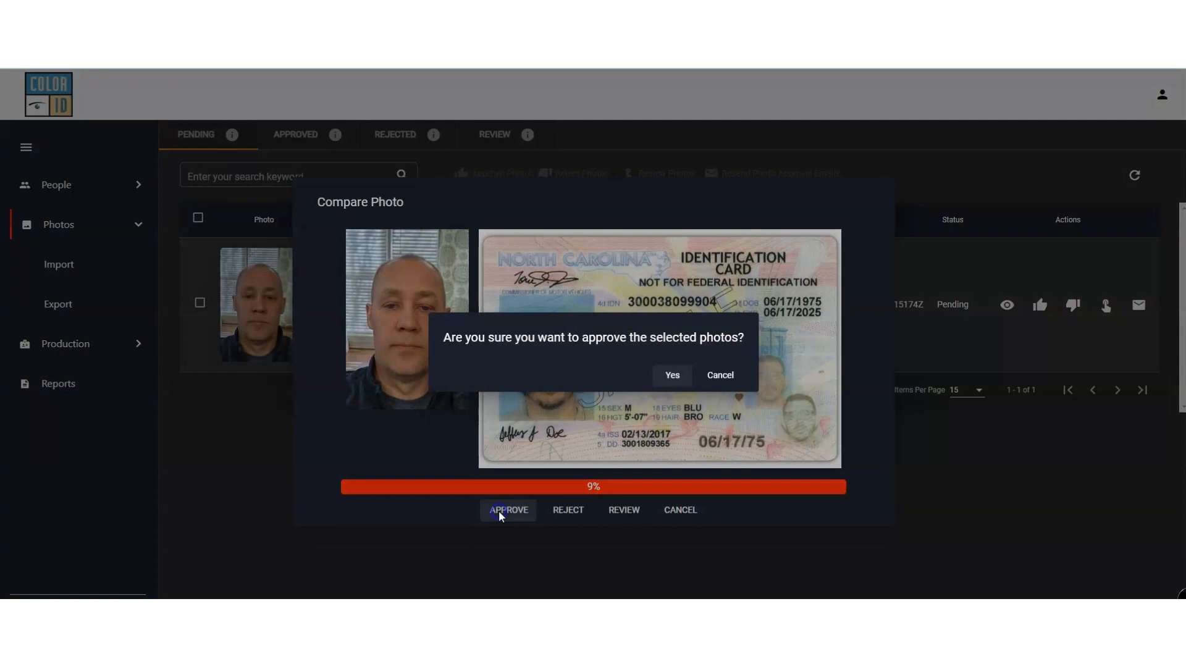